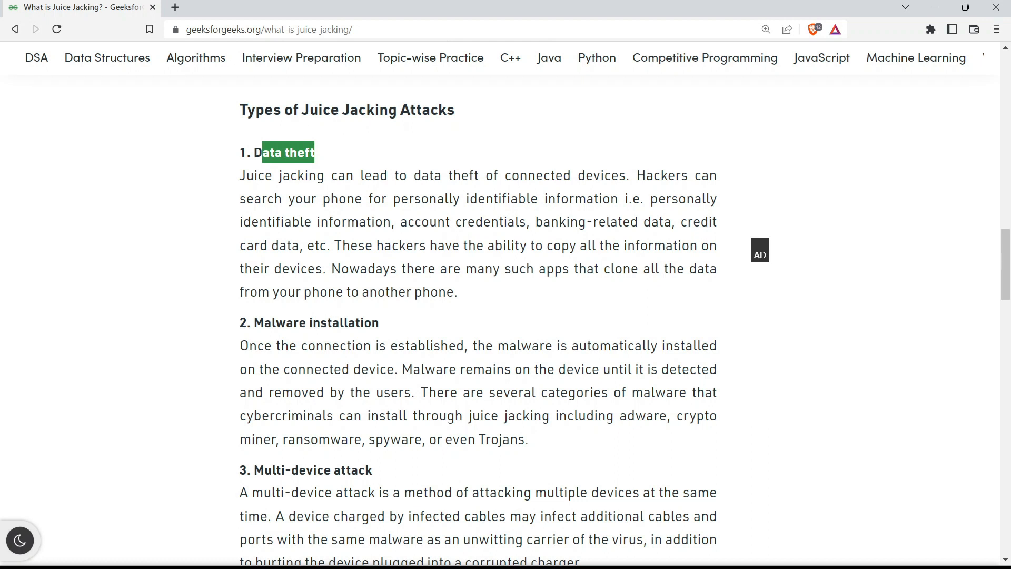
left_click_drag(265, 151, 508, 199)
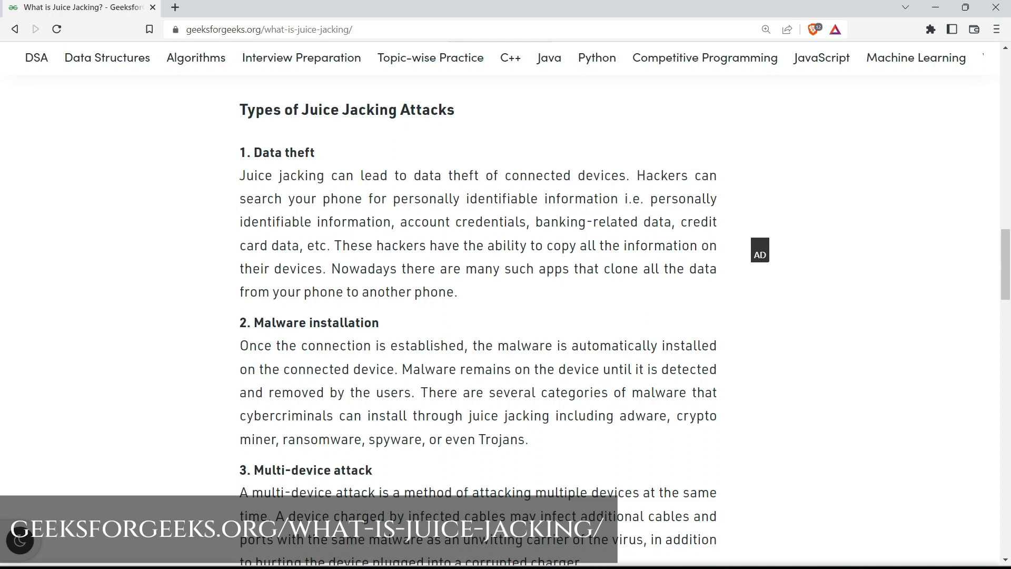
left_click_drag(649, 199, 413, 222)
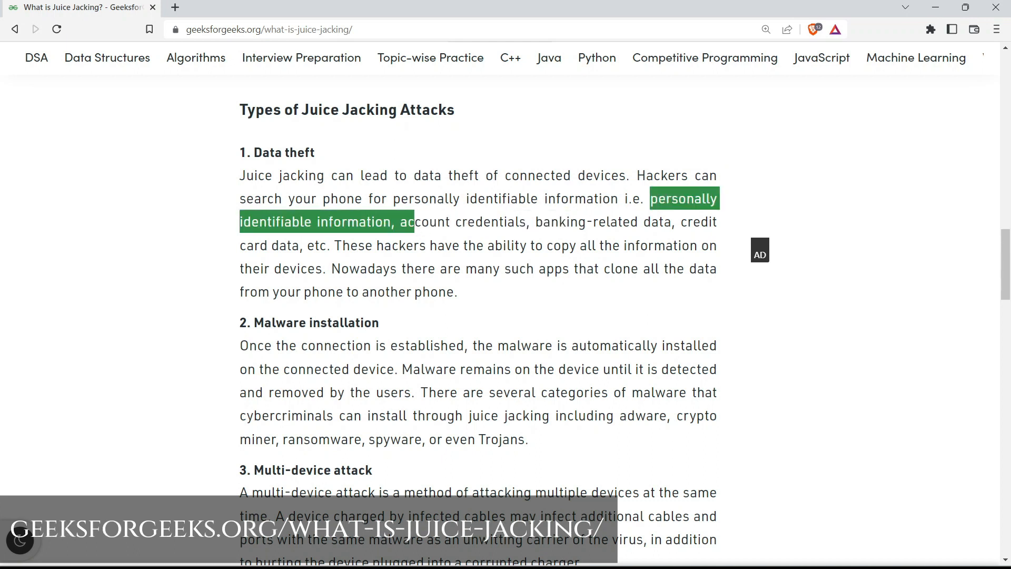
left_click_drag(413, 223, 397, 222)
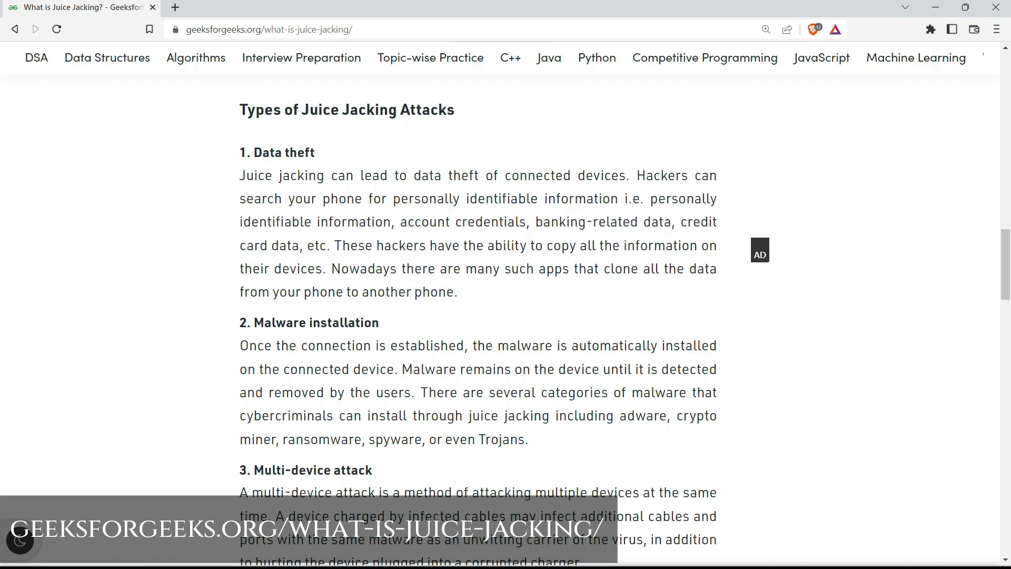
left_click_drag(338, 245, 325, 269)
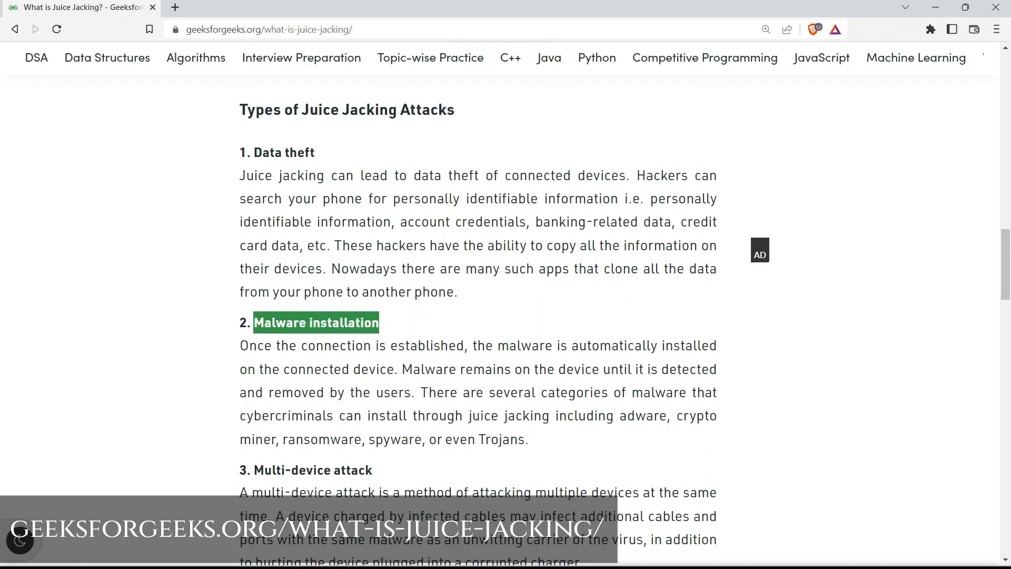
left_click(315, 322)
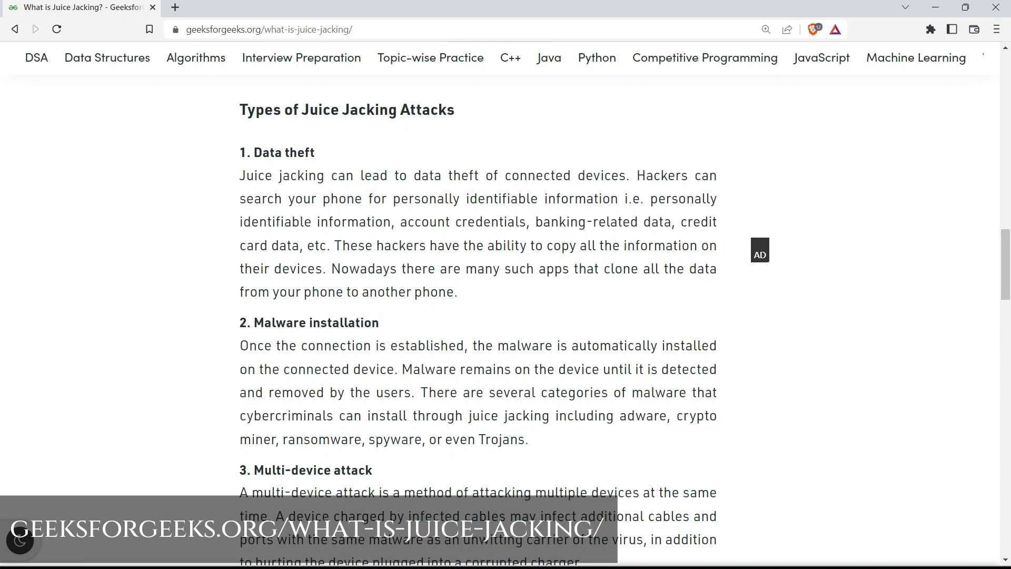
left_click_drag(240, 345, 507, 345)
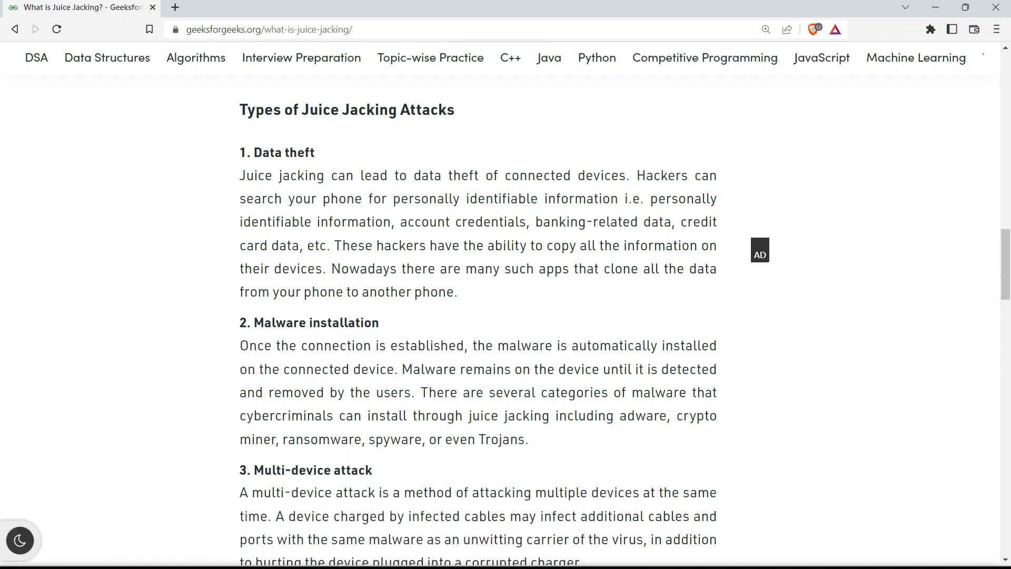
left_click_drag(401, 369, 419, 392)
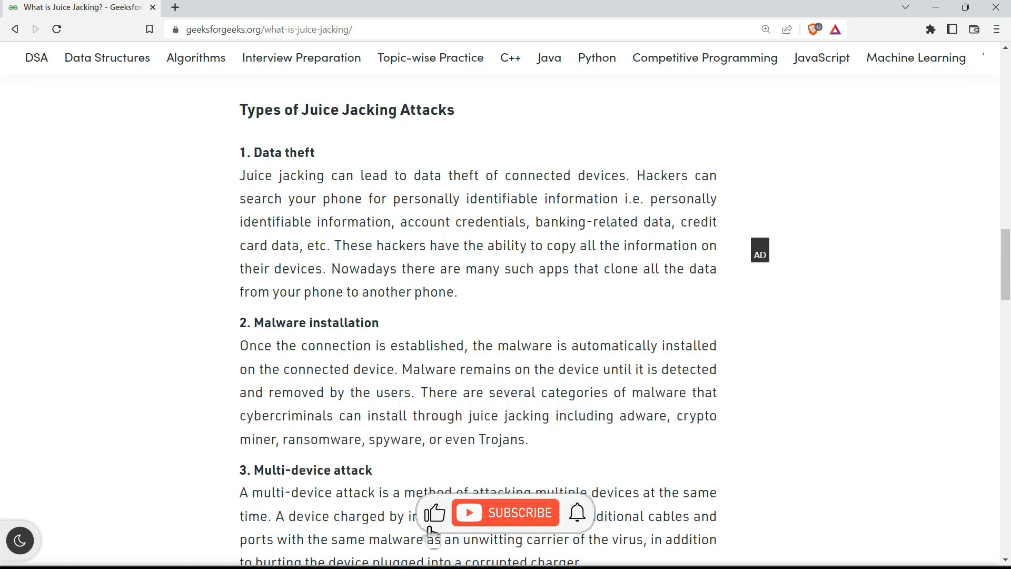
left_click(504, 512)
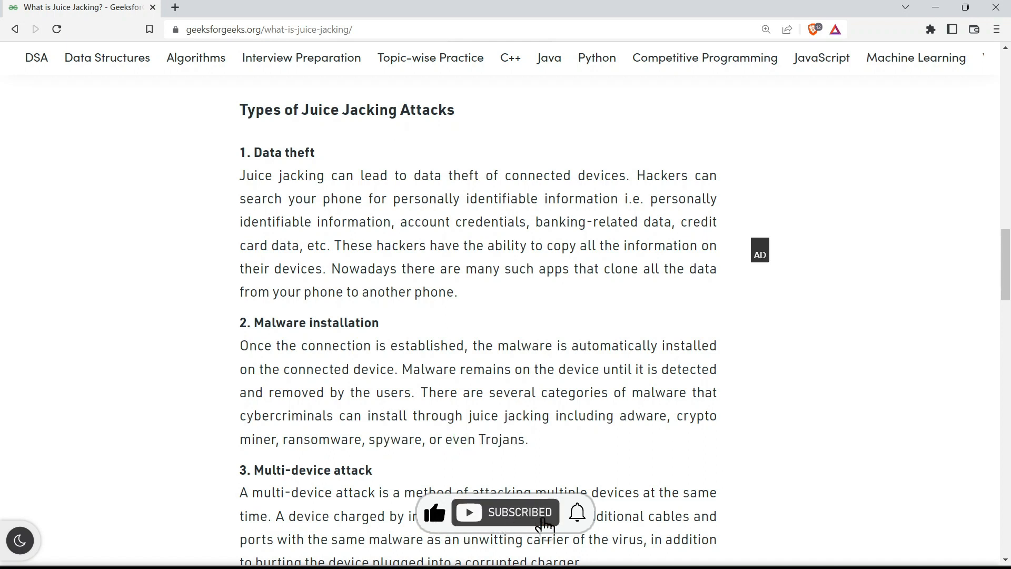
scroll("down", 3)
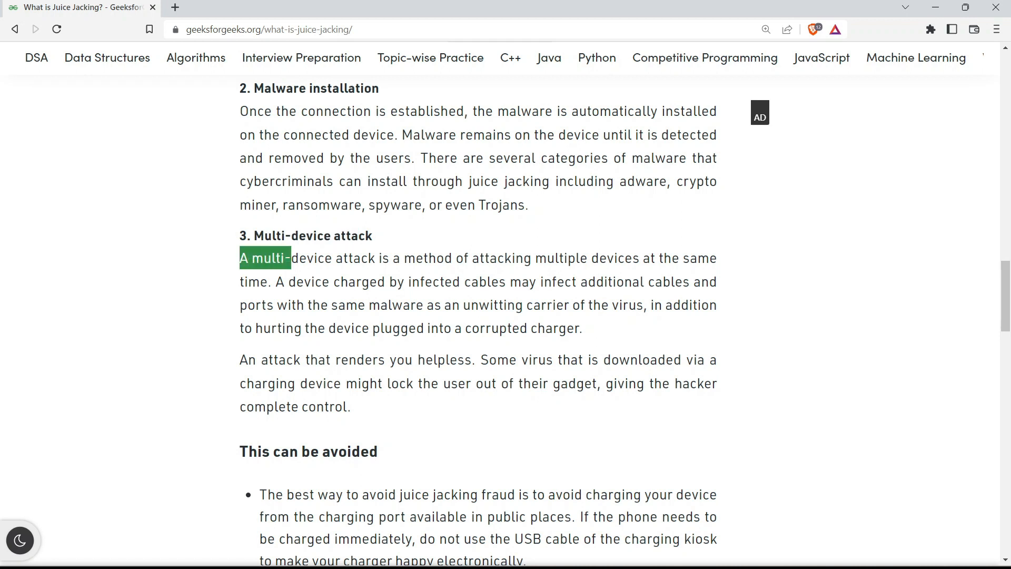
left_click_drag(288, 258, 558, 258)
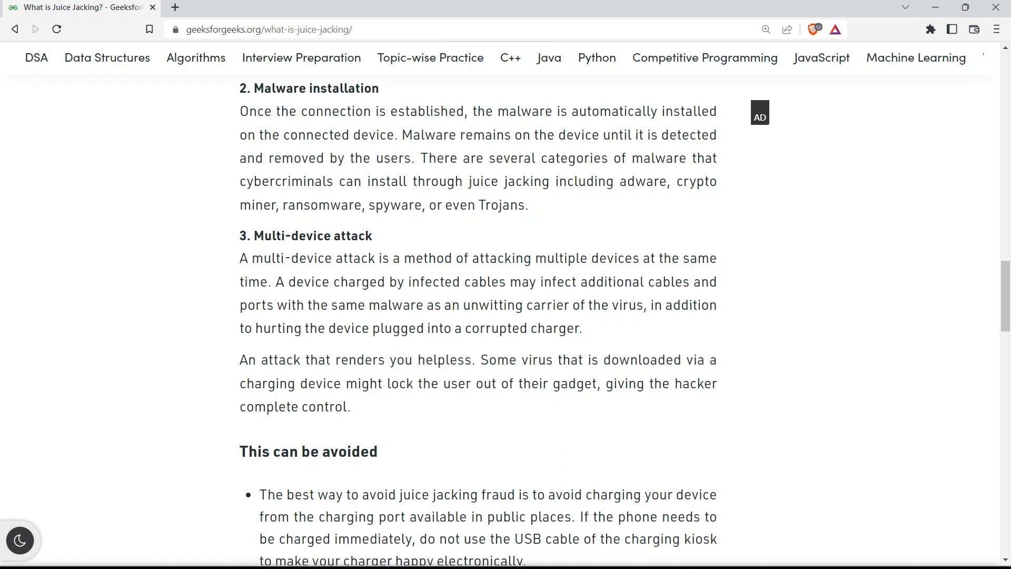
left_click_drag(239, 360, 278, 360)
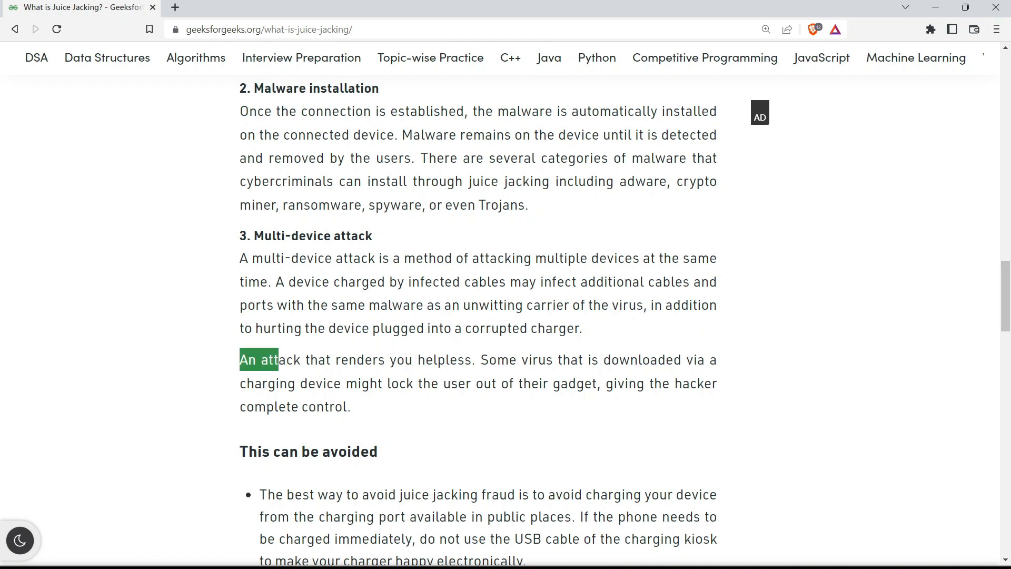
left_click_drag(273, 360, 472, 360)
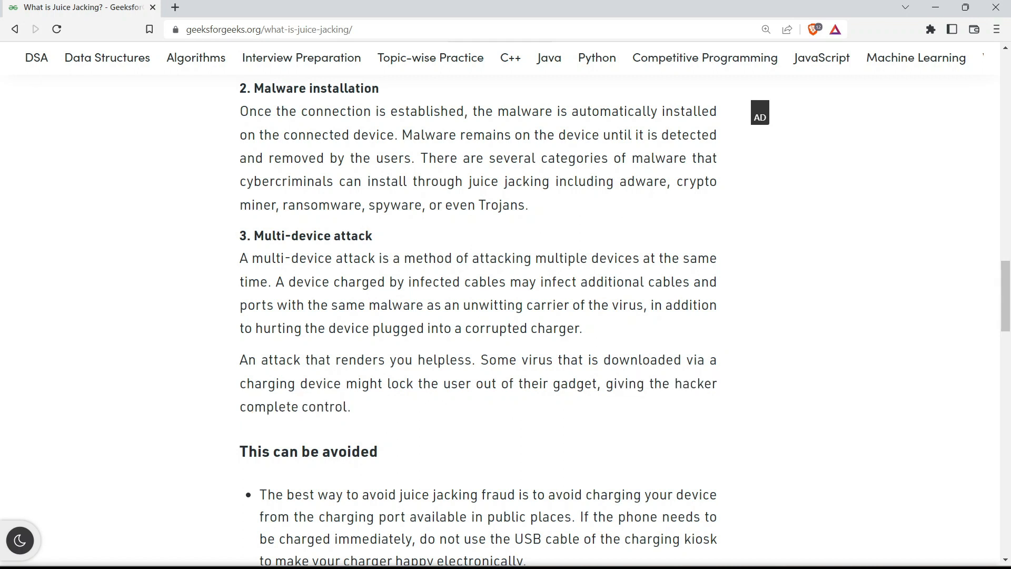
scroll("up", 3)
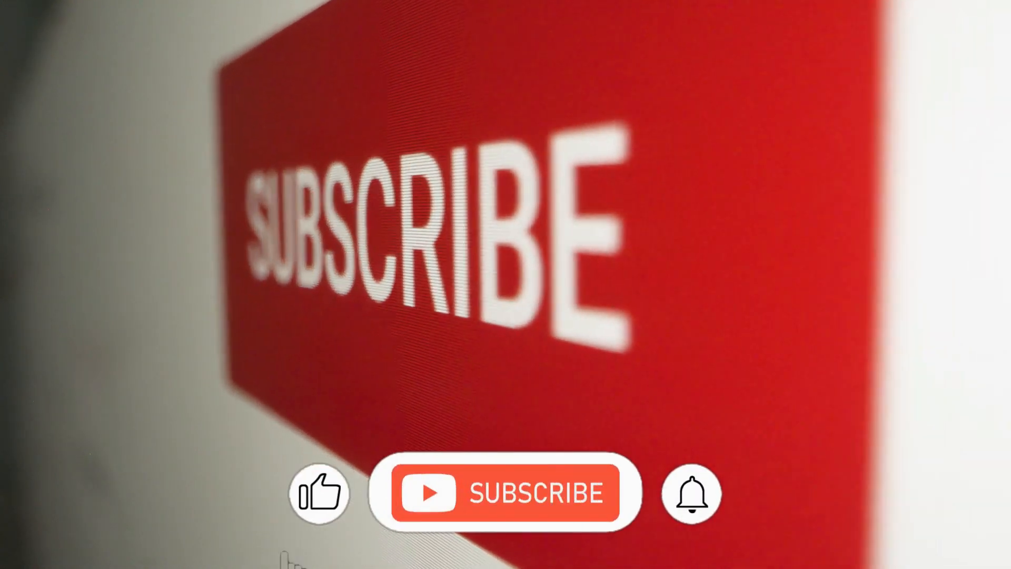
left_click(506, 492)
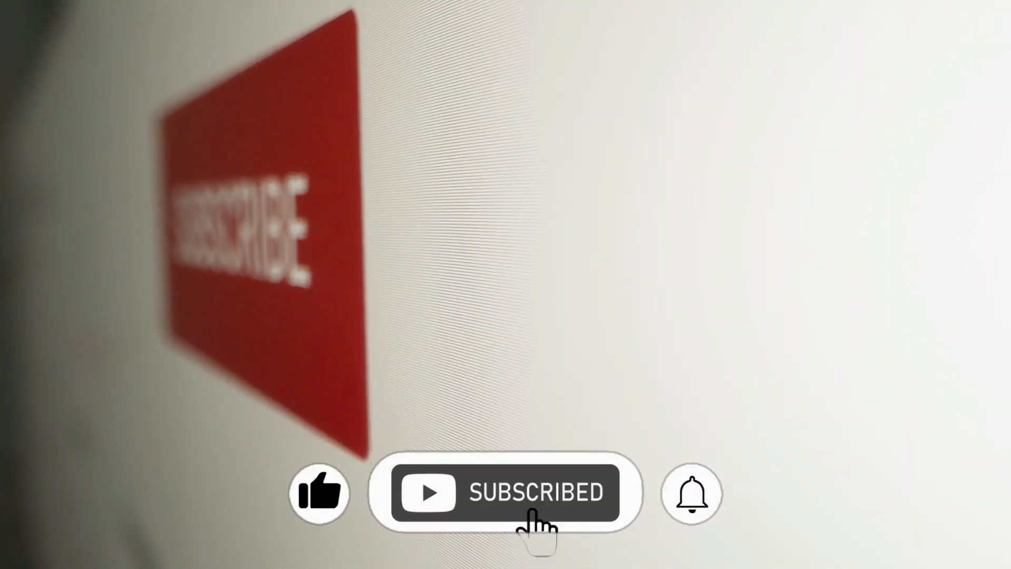